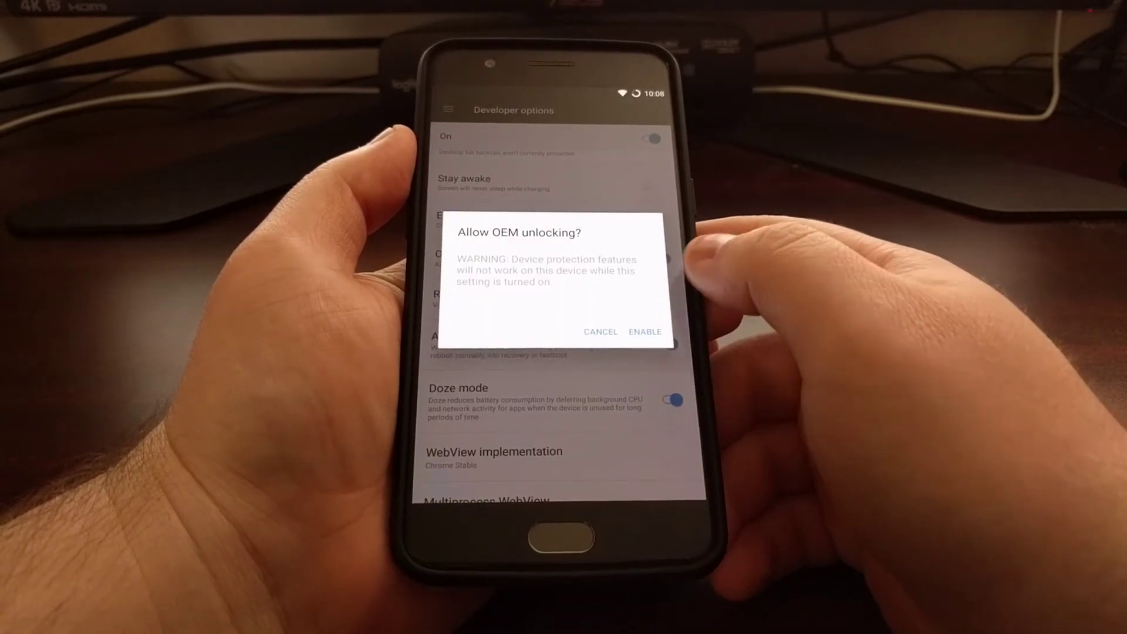
Step: Enable OEM unlocking in Developer options, confirming the 'Allow OEM unlocking?' warning
click(644, 332)
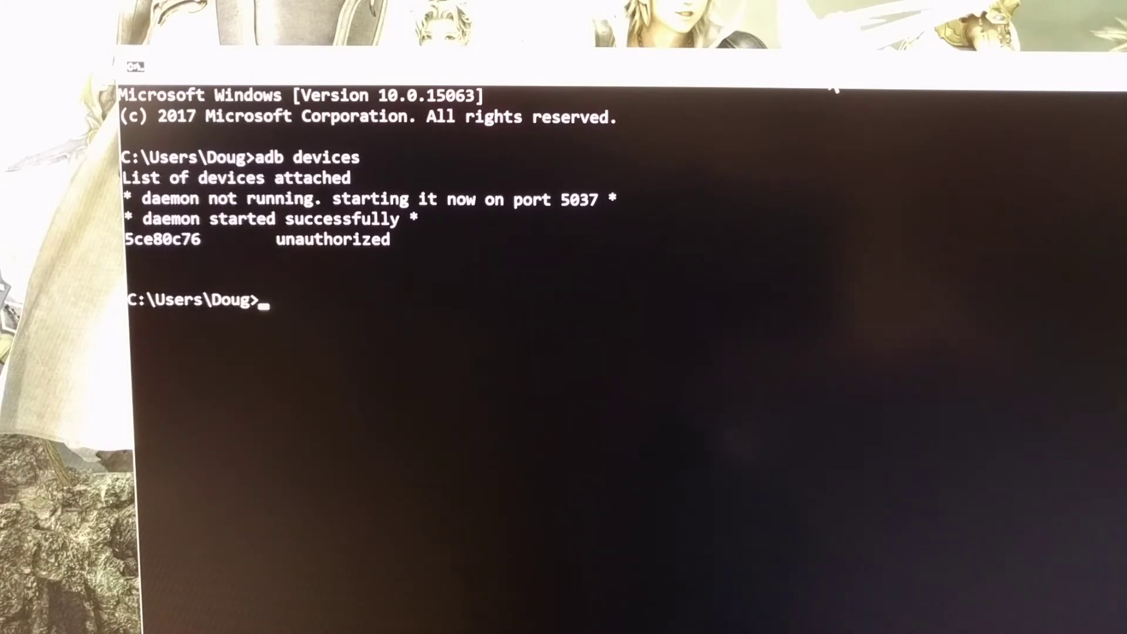
Step: Enter 'fastboot flashing unlock' at the prompt after adb lists device 5ce80c76 as unauthorized
text(fastboot flashing unlock)
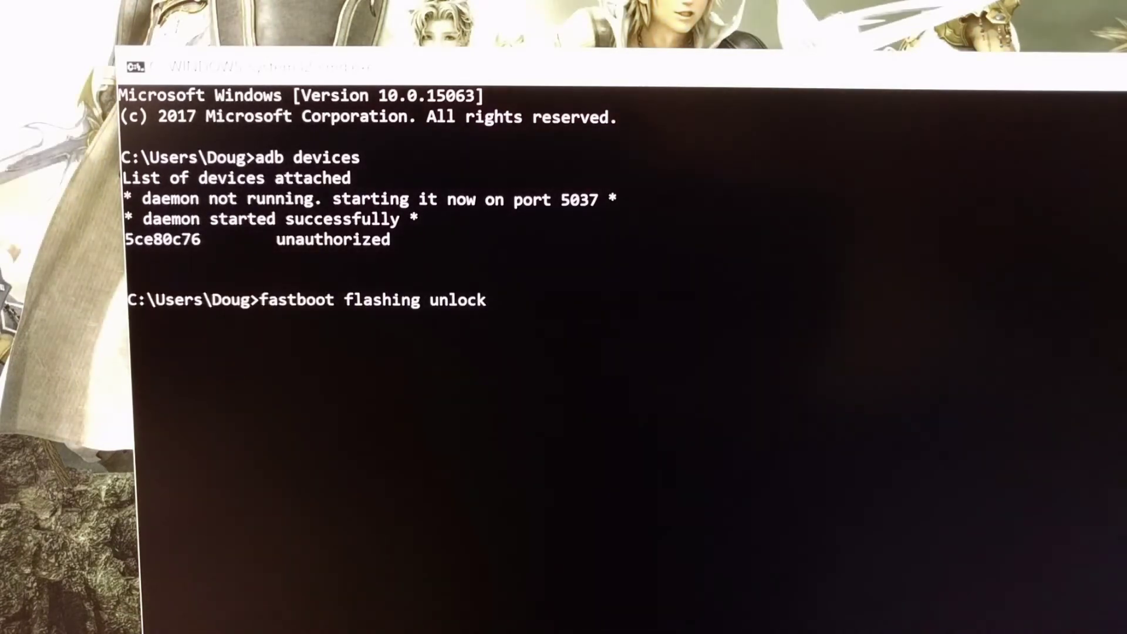